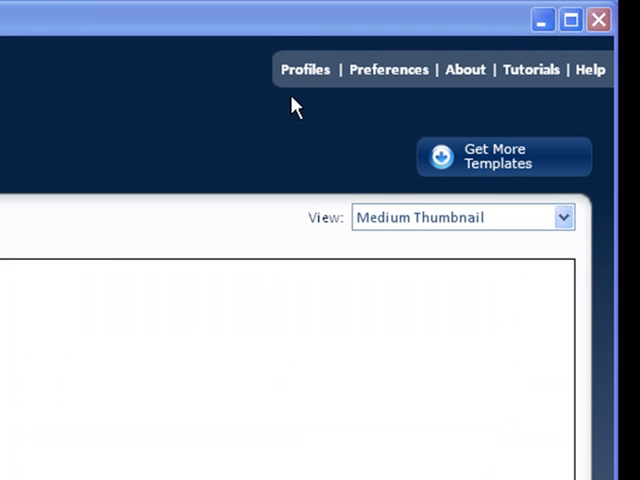
mouse_move(316, 110)
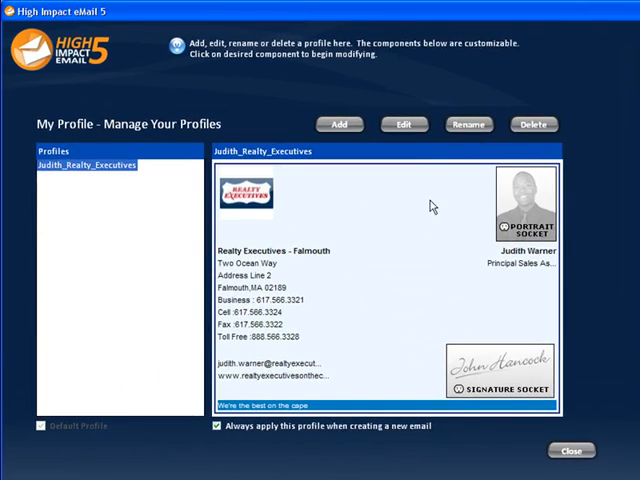
mouse_move(168, 246)
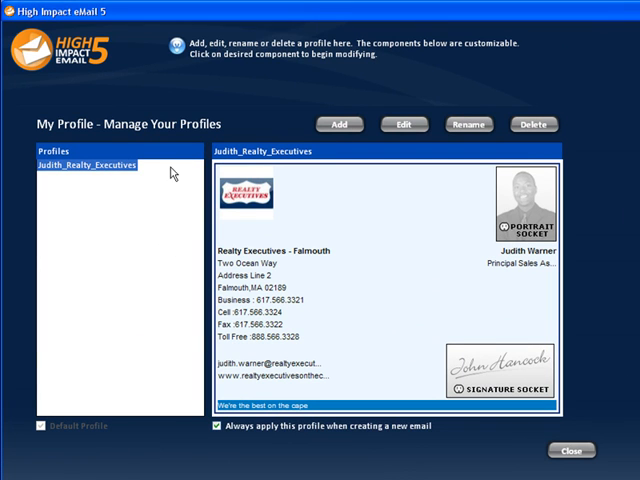
mouse_move(344, 152)
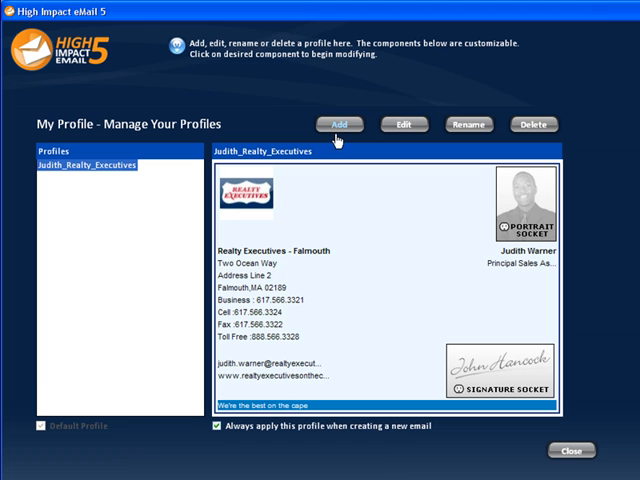
mouse_move(462, 152)
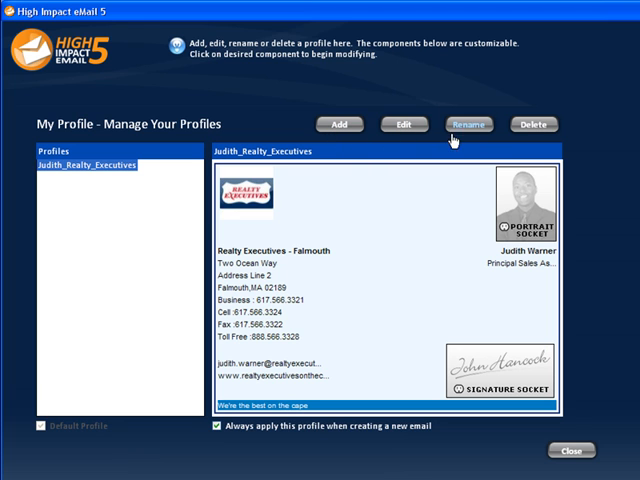
mouse_move(536, 124)
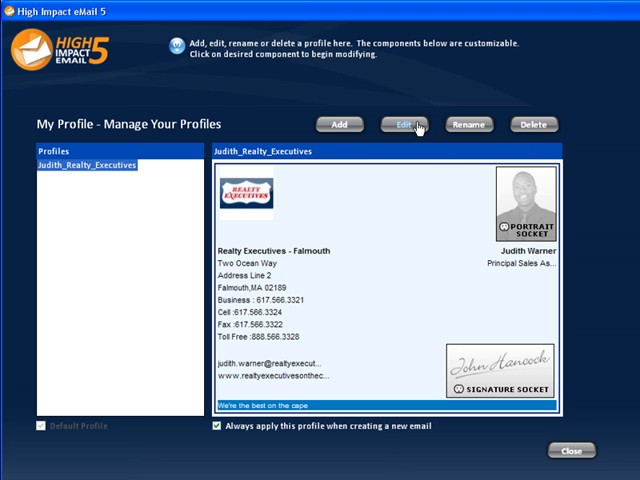
click(396, 124)
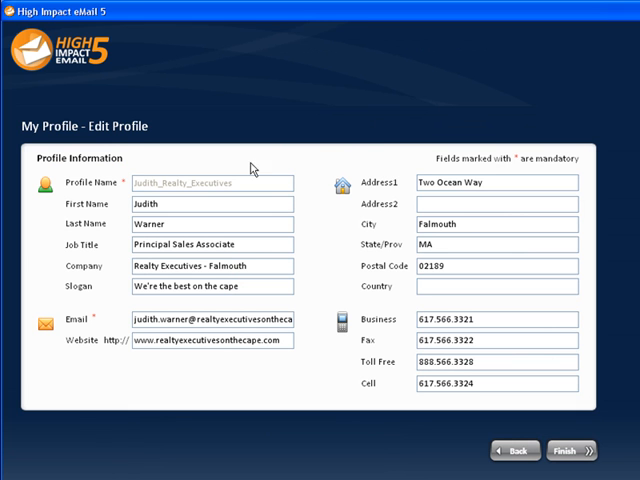
mouse_move(344, 380)
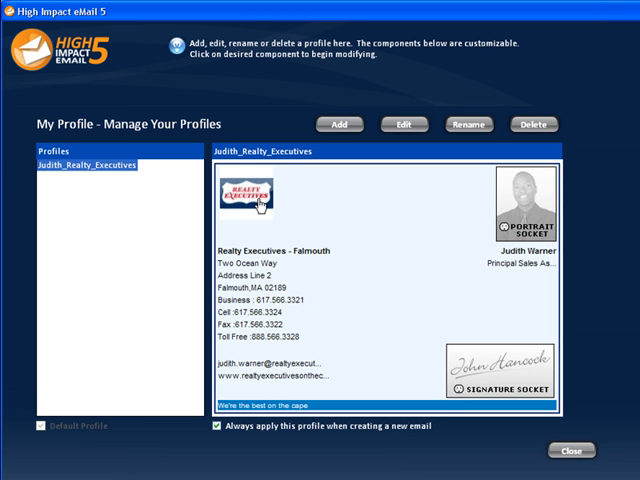
mouse_move(502, 216)
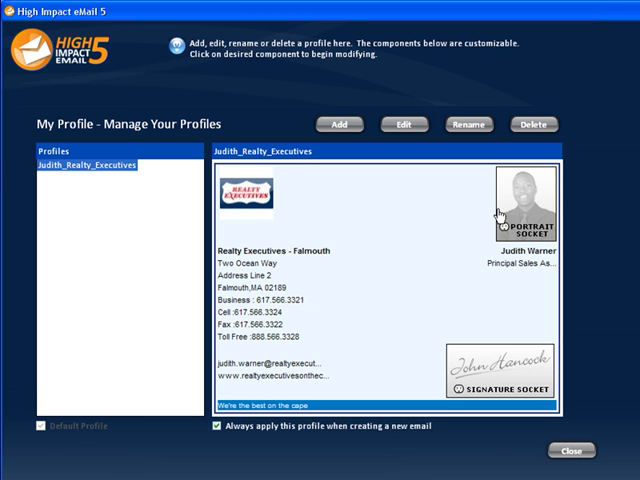
Choose From my computer for the portrait socket and browse My Pictures for the photo
click(524, 204)
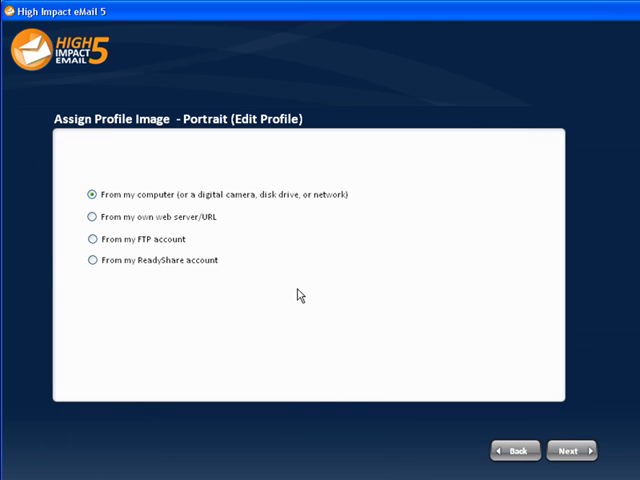
click(572, 450)
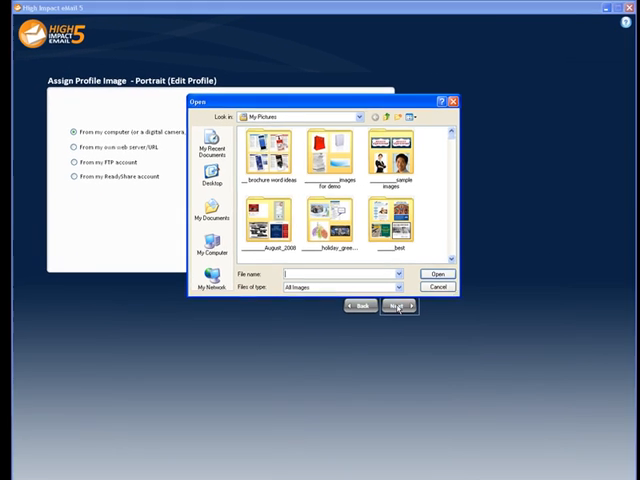
scroll(down, 3)
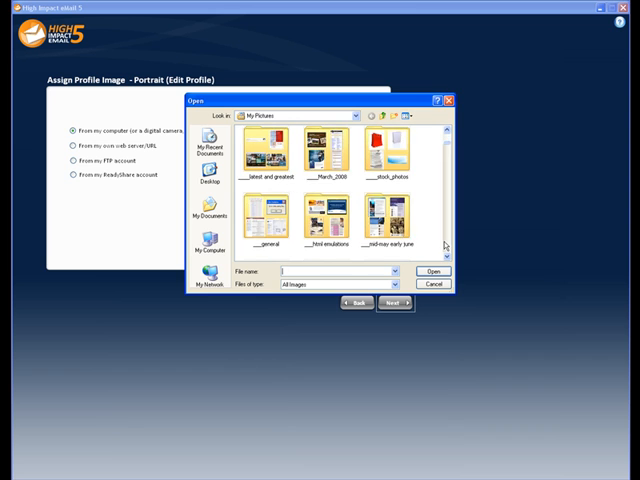
scroll(down, 3)
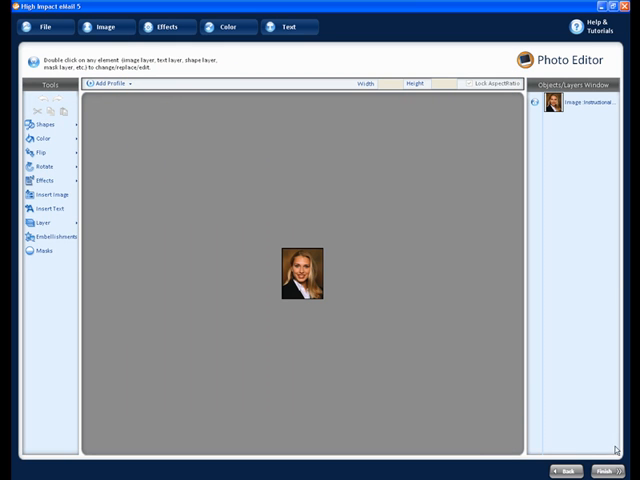
double_click(300, 276)
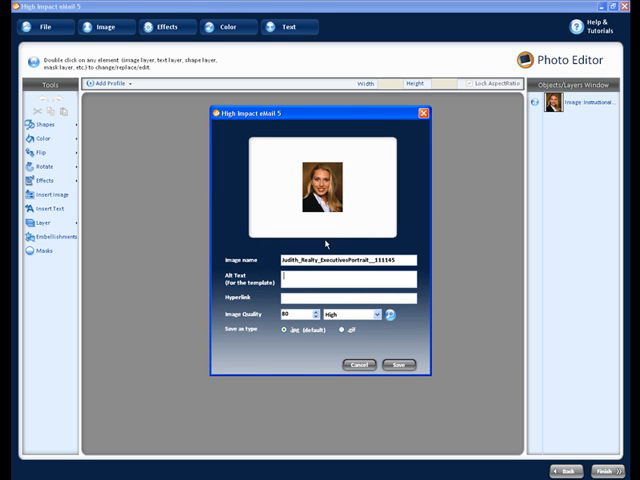
text(Judith)
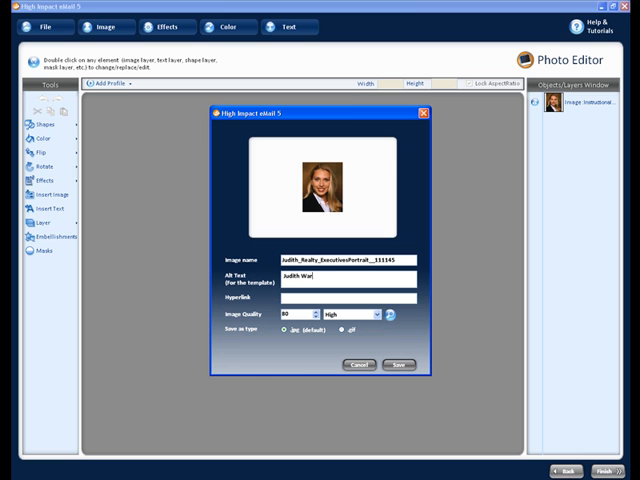
text(Warner photo)
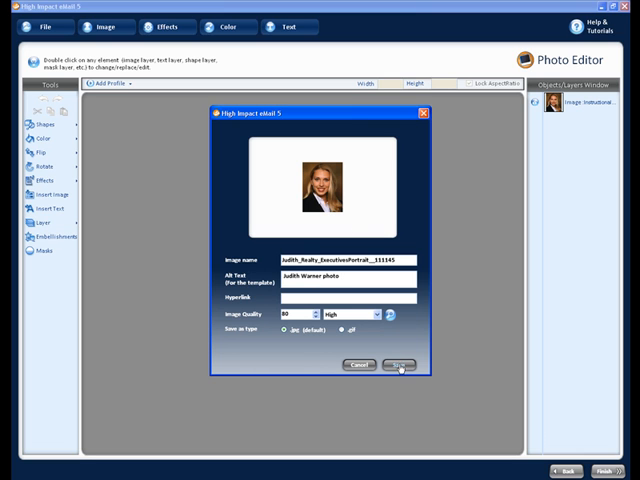
click(394, 362)
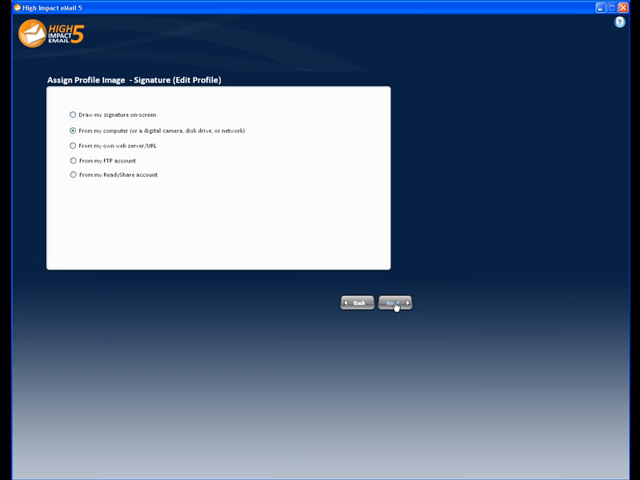
Load the handwritten signature file from the computer into the photo editor
click(392, 302)
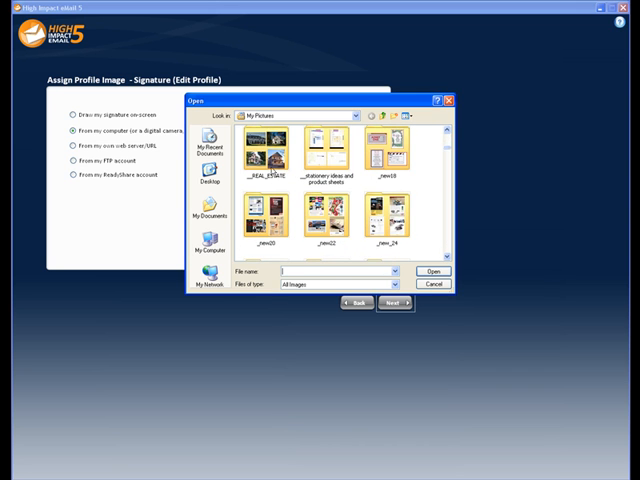
double_click(262, 150)
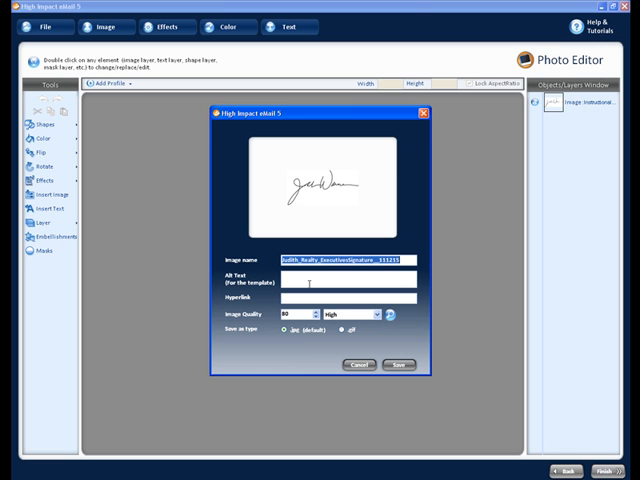
Enter 'Judith' as the signature image's alt text
text(Judith)
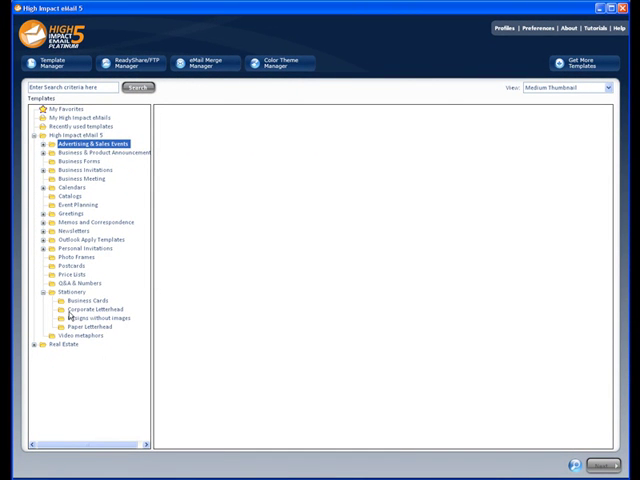
Start a new email from a Corporate Letterhead template via Start Source
click(92, 308)
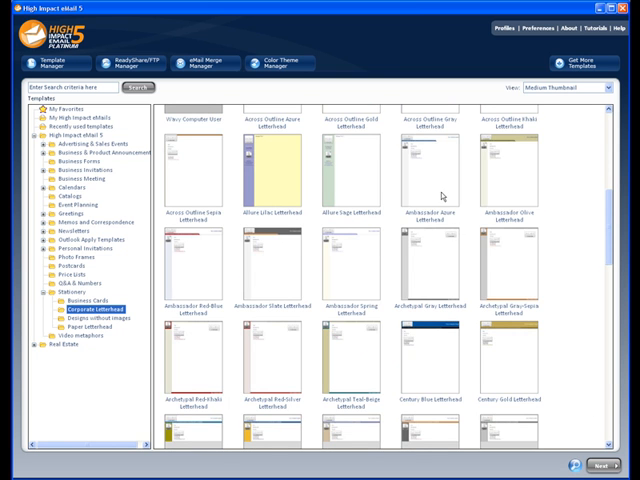
right_click(424, 160)
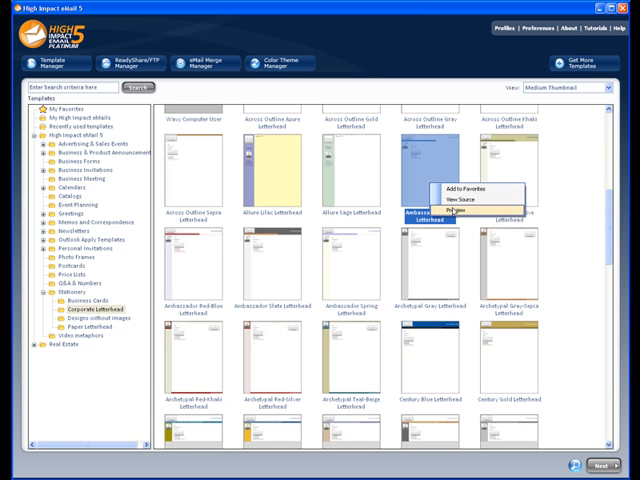
click(460, 212)
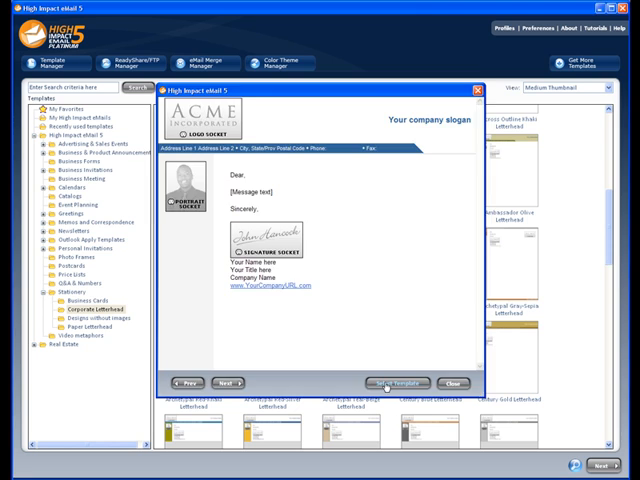
Apply the profile so the letterhead email opens with portrait, signature and details
click(388, 384)
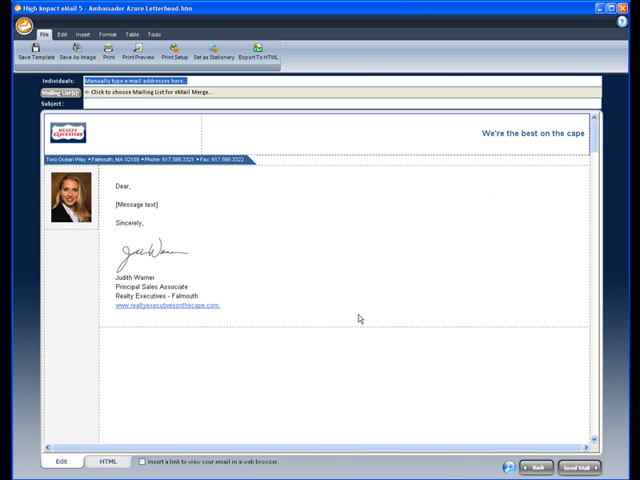
mouse_move(440, 140)
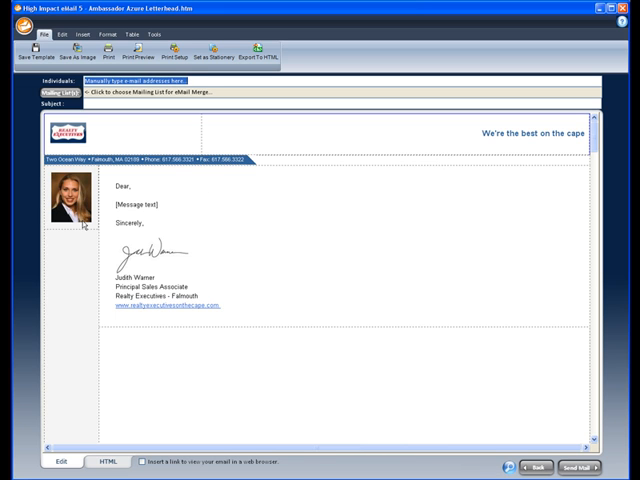
mouse_move(200, 320)
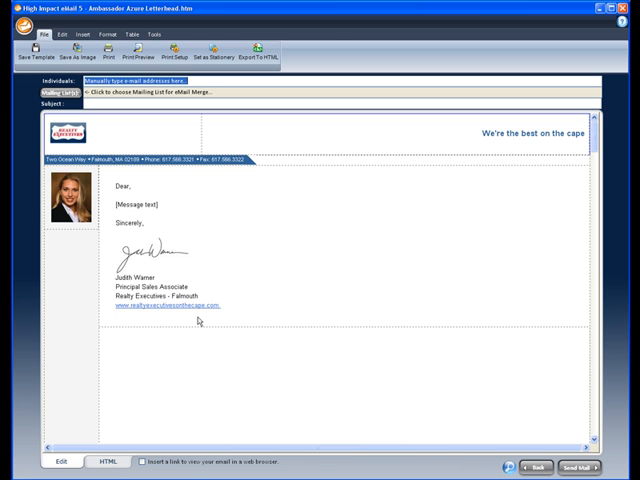